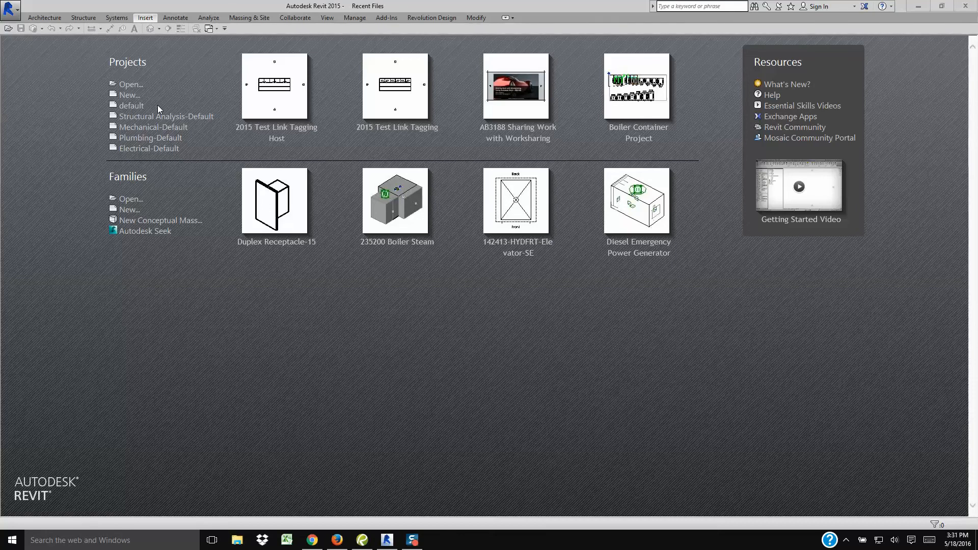
# Select 2015 Test Link Tagging Host.rvt in the Open dialog, then cancel the dialog
pyautogui.click(131, 84)
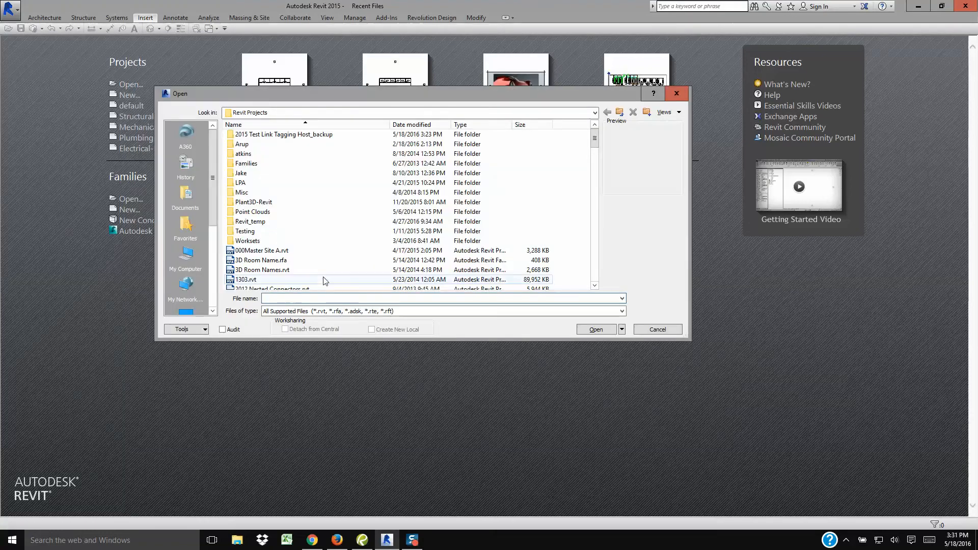
pyautogui.scroll(-3)
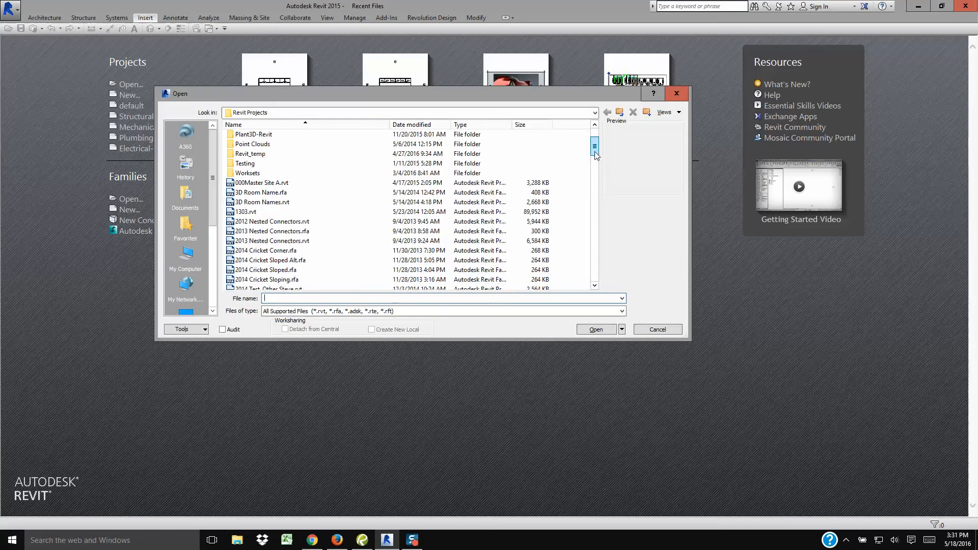
pyautogui.scroll(-3)
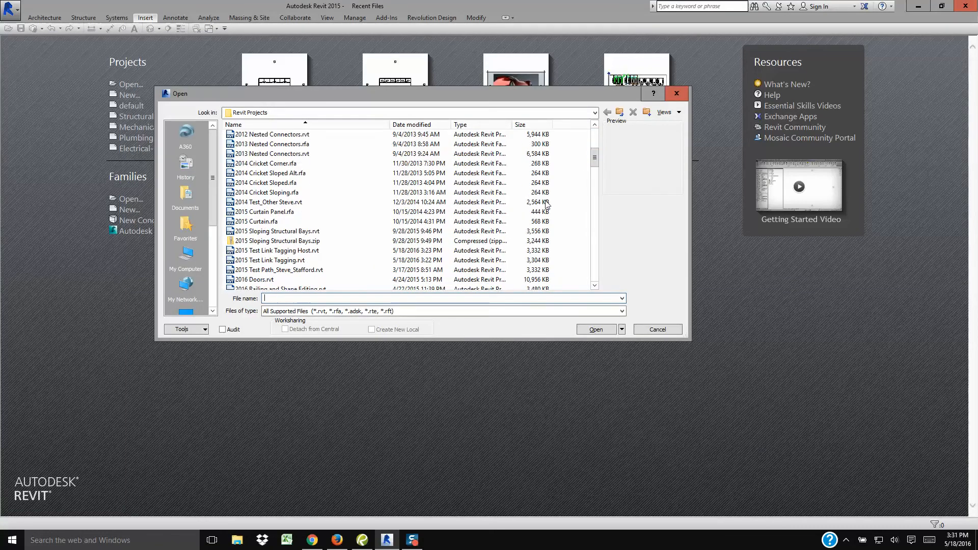
pyautogui.click(278, 250)
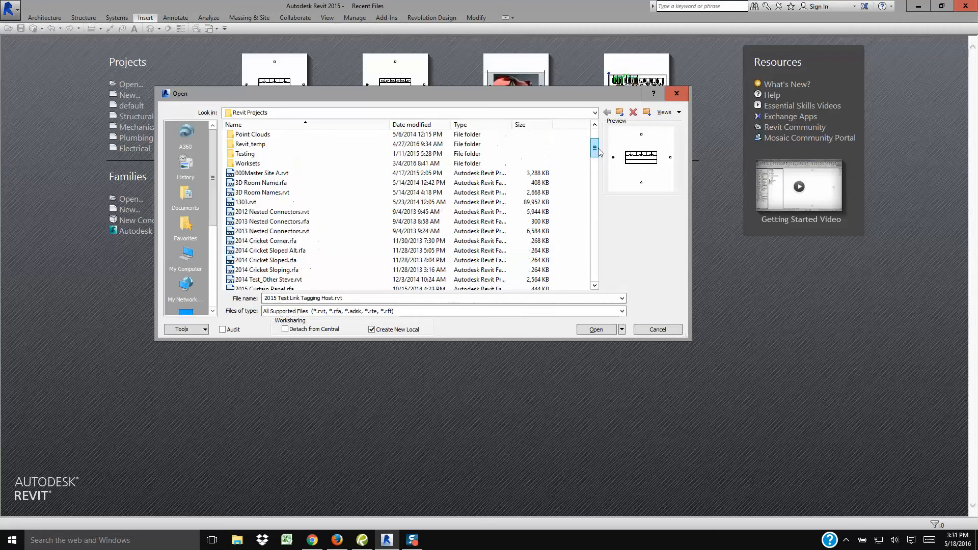
pyautogui.click(657, 329)
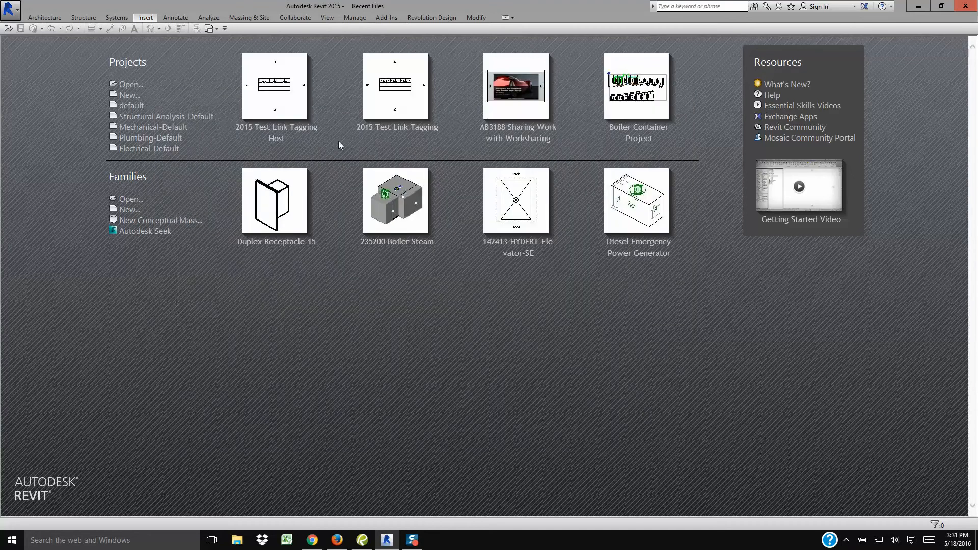
# Reopen the Open dialog and autocomplete '2015' to 2015 Test Link Tagging Host.rvt
pyautogui.click(131, 84)
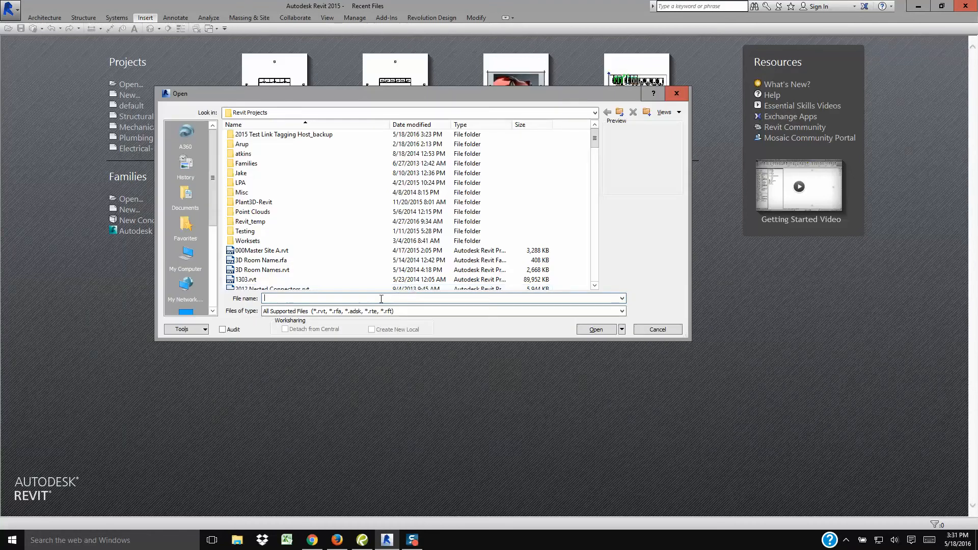
pyautogui.write('2015 Curtain Panel.rfa')
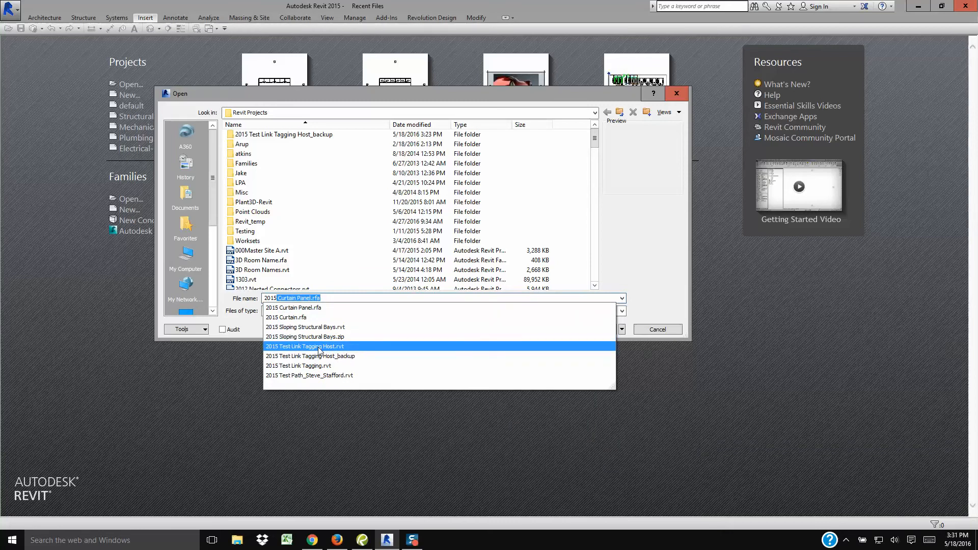
pyautogui.click(304, 346)
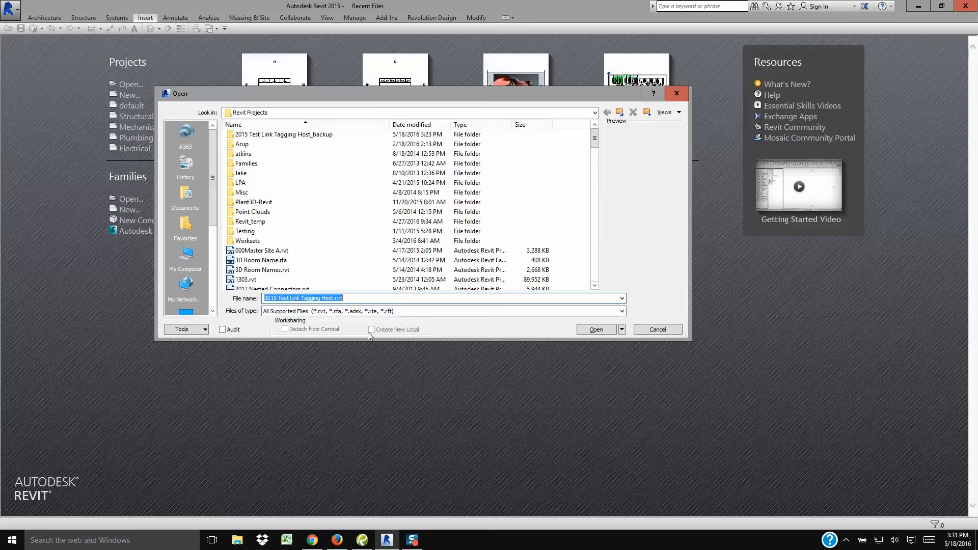
pyautogui.moveTo(403, 342)
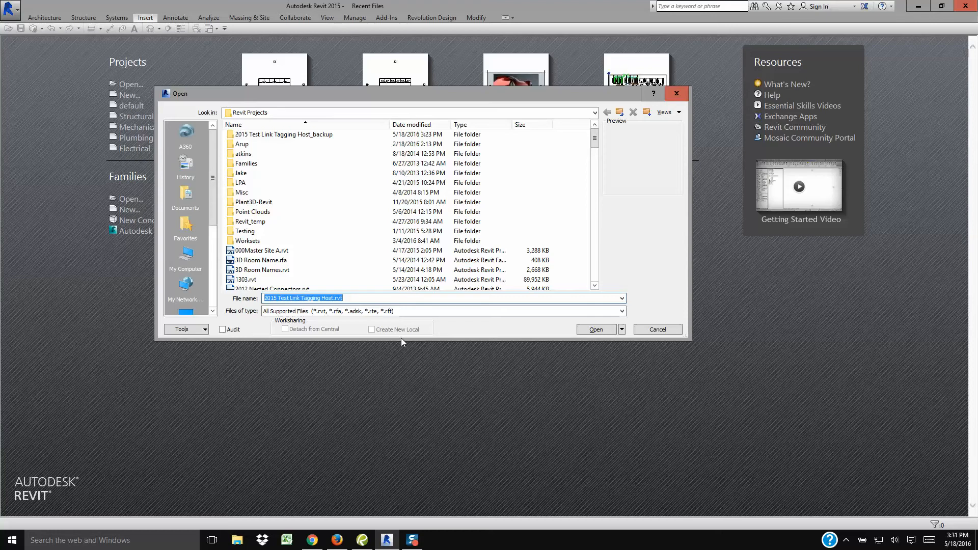
pyautogui.moveTo(418, 347)
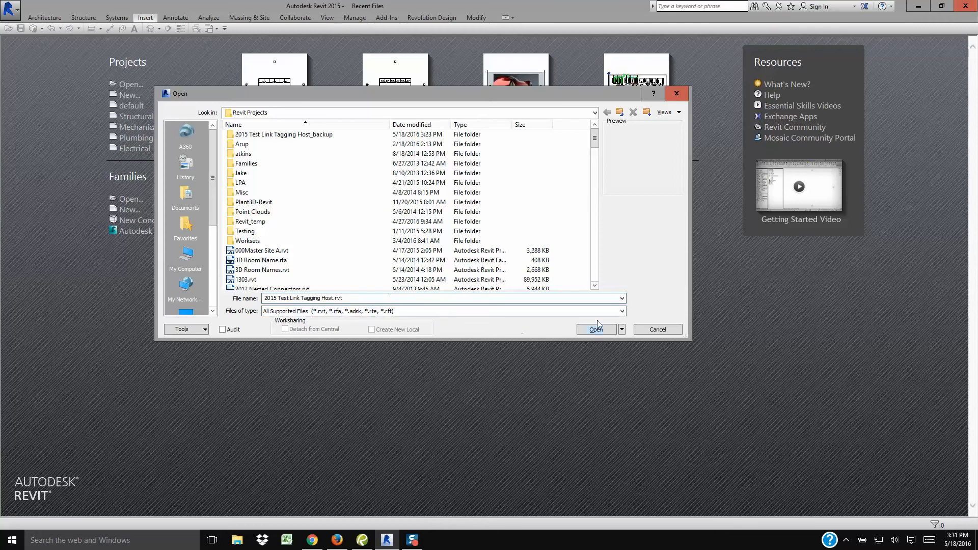
pyautogui.click(621, 298)
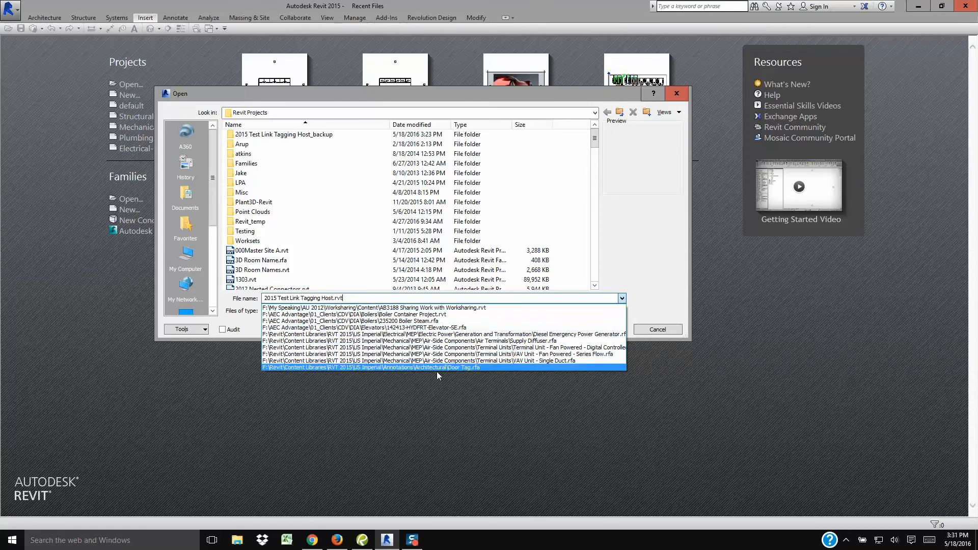
pyautogui.click(623, 298)
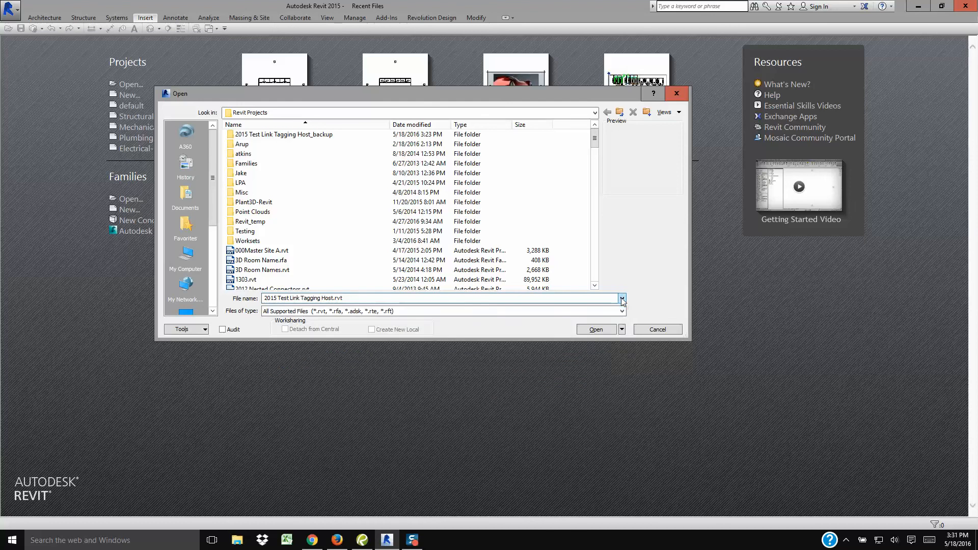